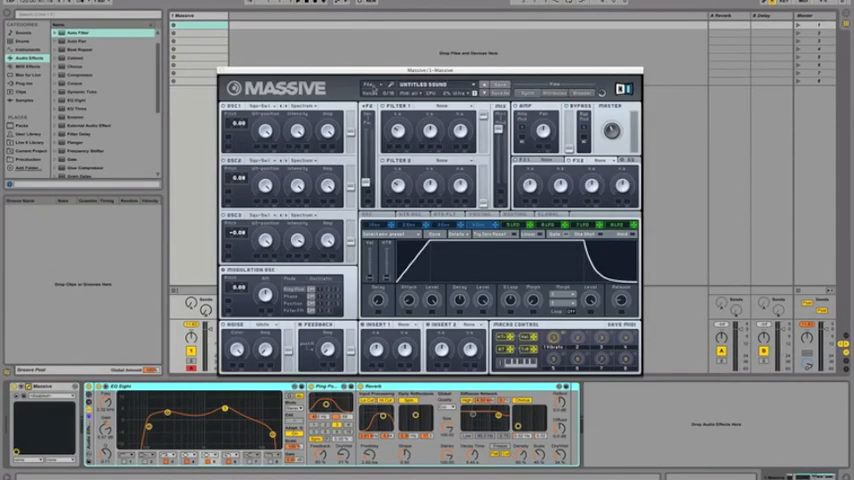
{"action": "left_click", "coordinate": [376, 84]}
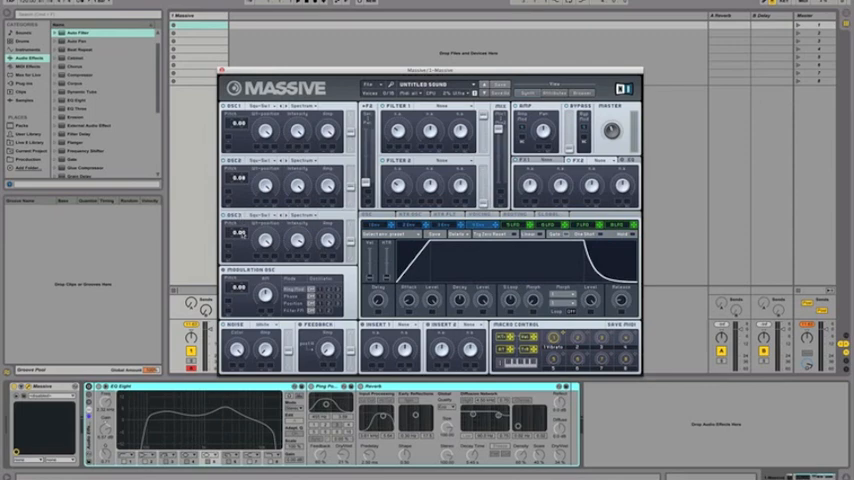
{"action": "left_click_drag", "start_coordinate": [240, 232], "coordinate": [240, 238]}
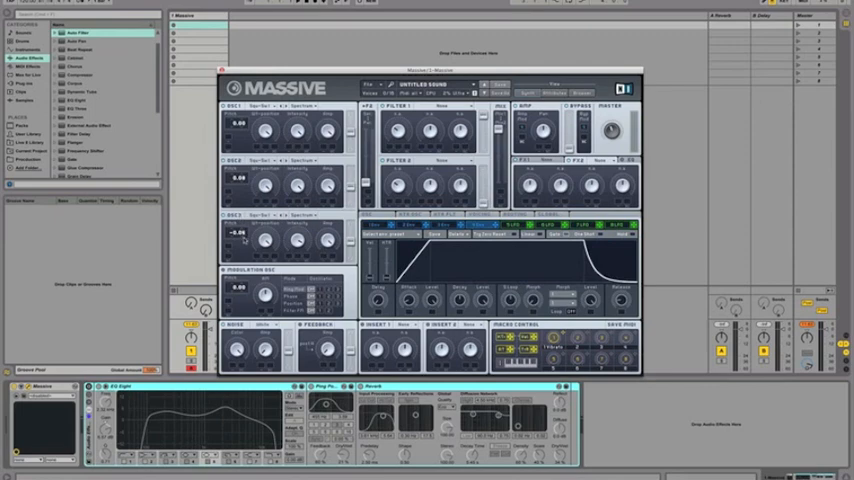